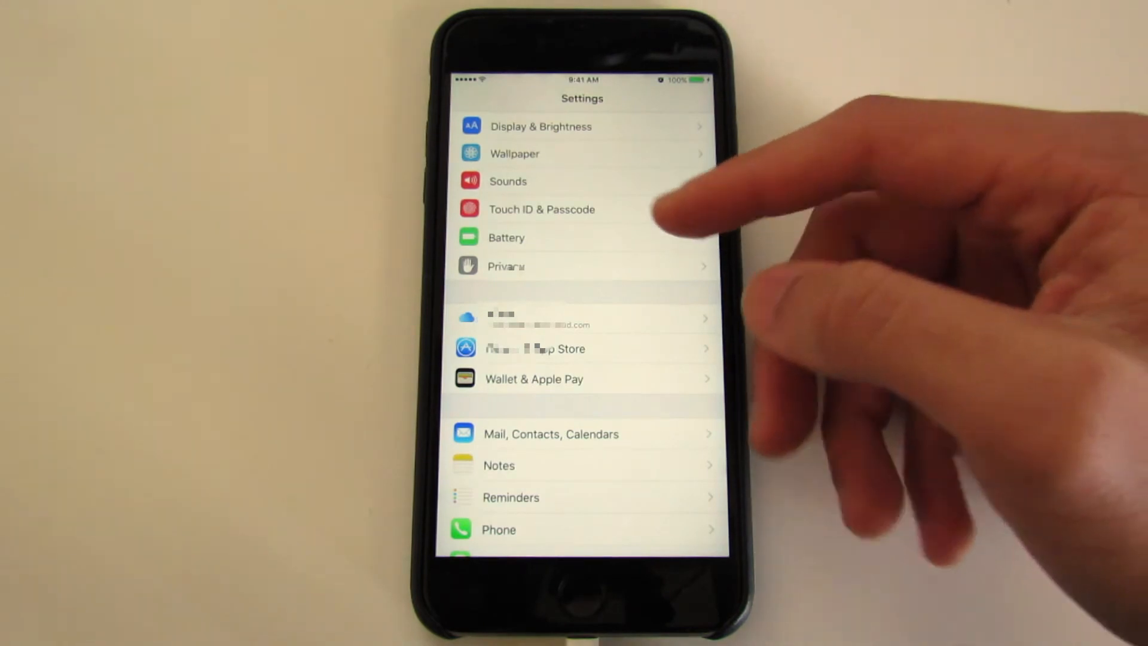
Scroll Settings down and open the Apple ID / iCloud account page
{"action": "scroll", "scroll_direction": "down", "scroll_amount": 3}
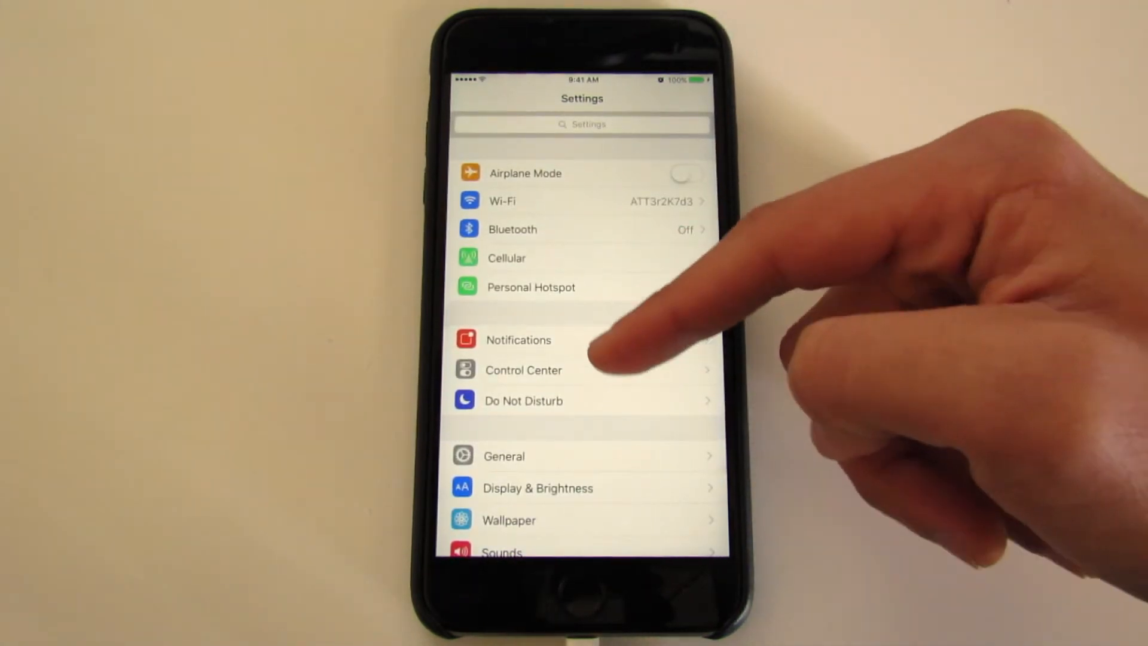
{"action": "scroll", "scroll_direction": "down", "scroll_amount": 3}
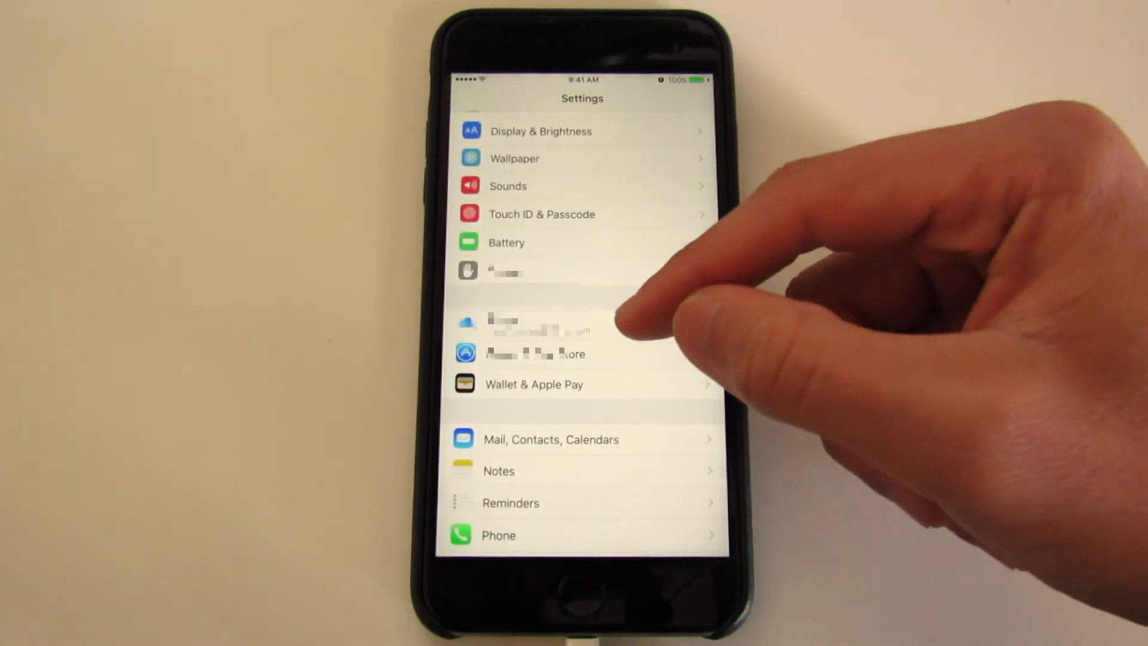
{"action": "left_click", "coordinate": [535, 325]}
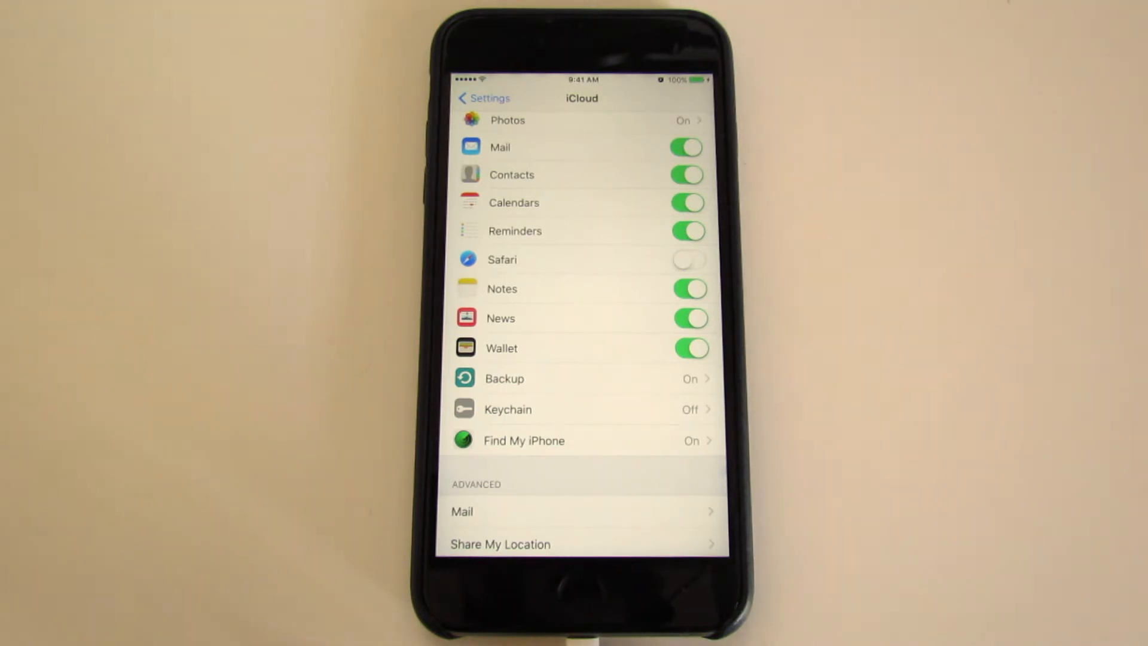
{"action": "scroll", "scroll_direction": "up", "scroll_amount": 3}
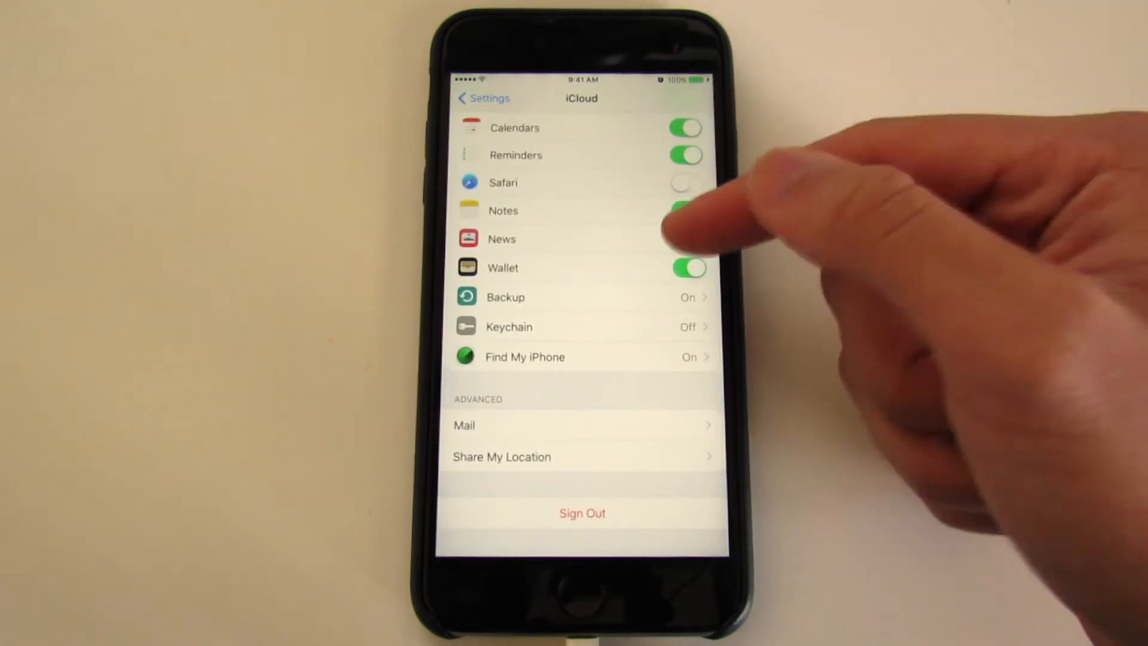
{"action": "left_click", "coordinate": [687, 239]}
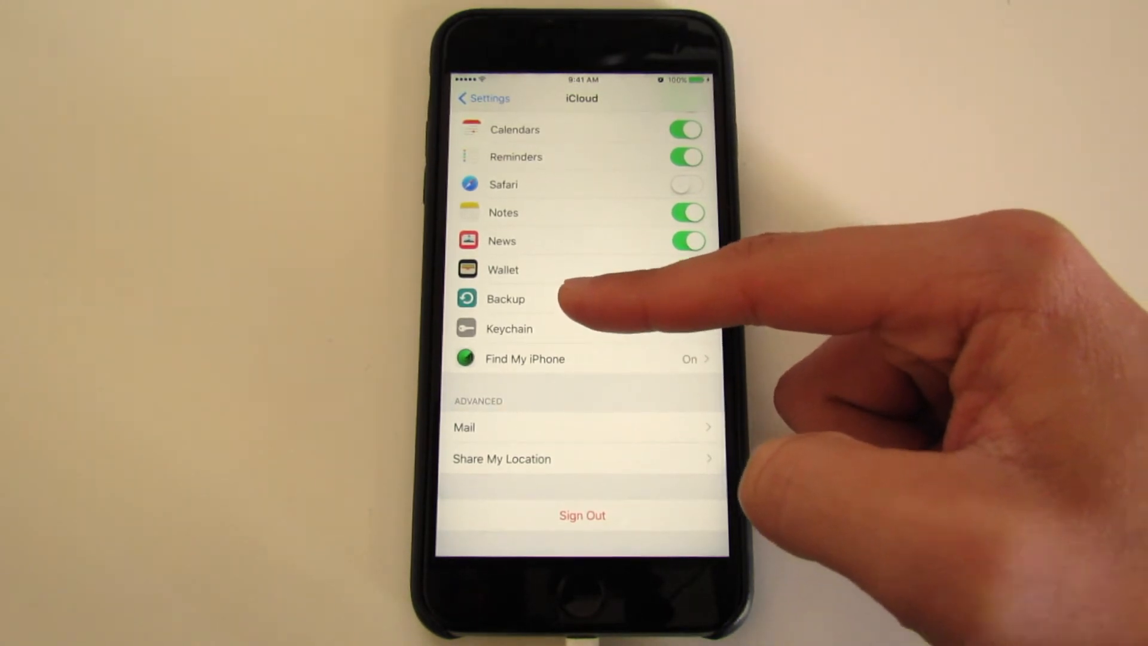
Open the Backup row to reach the iCloud Backup page showing Last Backup: Never
{"action": "left_click", "coordinate": [505, 299]}
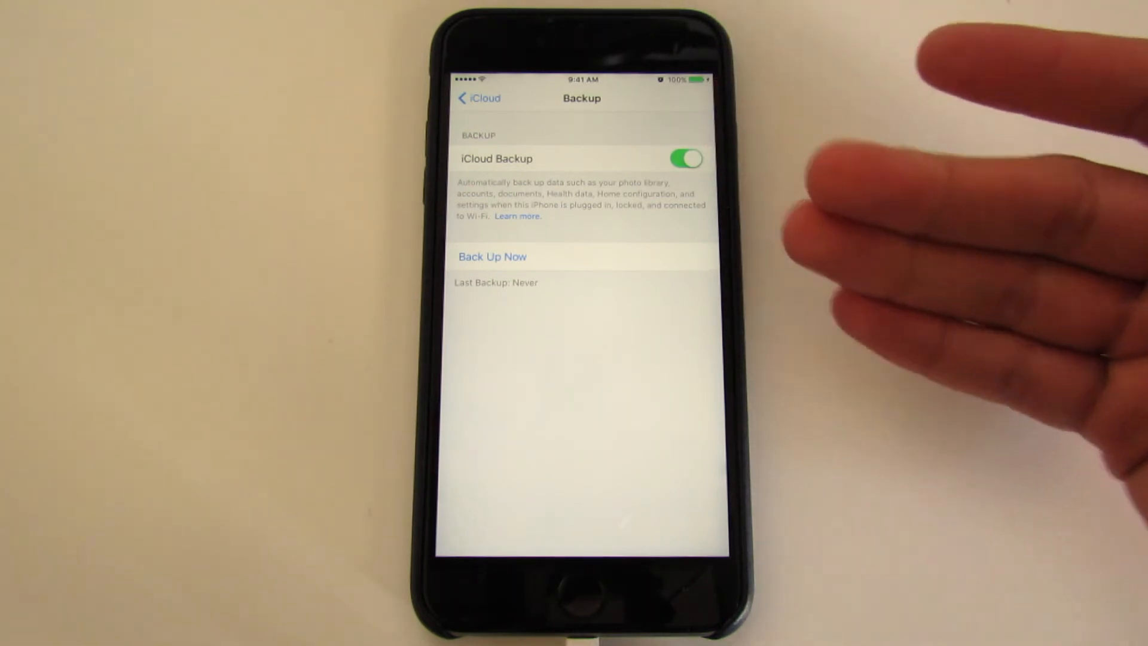
{"action": "left_click", "coordinate": [477, 97]}
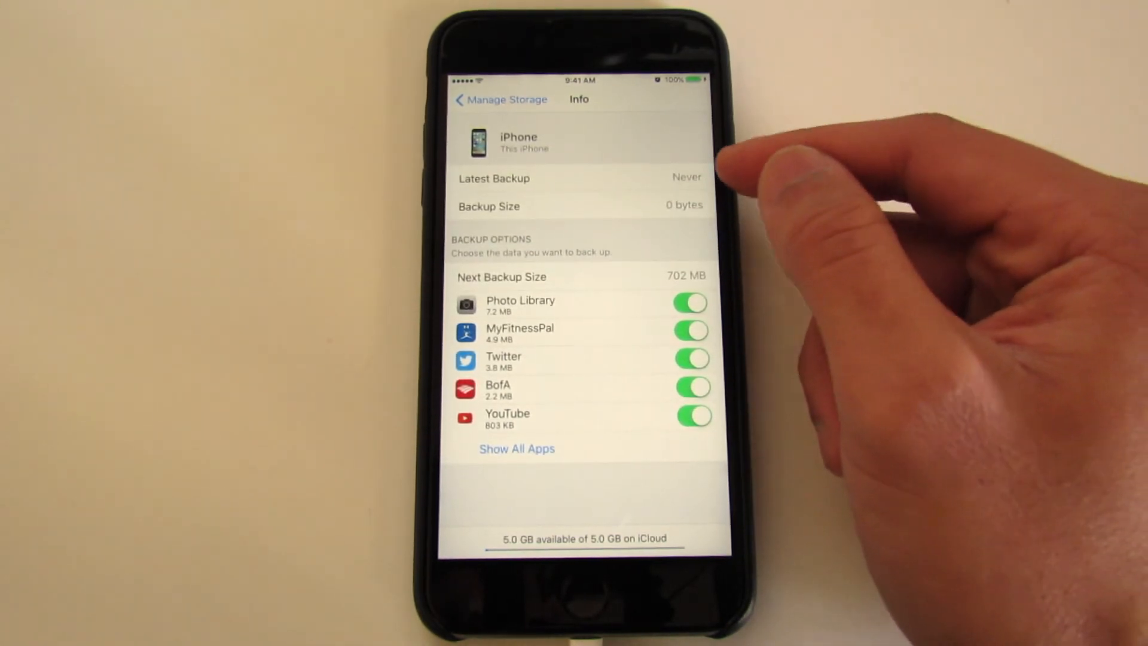
{"action": "mouse_move", "coordinate": [842, 256]}
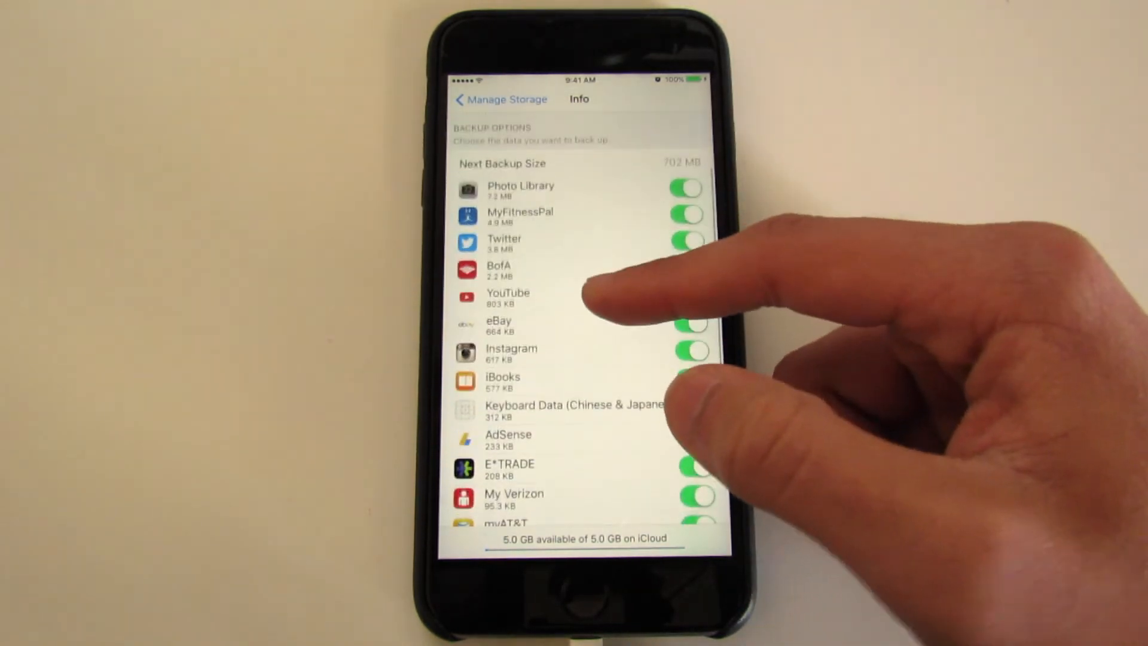
Show all apps in the backup and scroll the list from Photo Library to myAT&T
{"action": "left_click", "coordinate": [686, 298]}
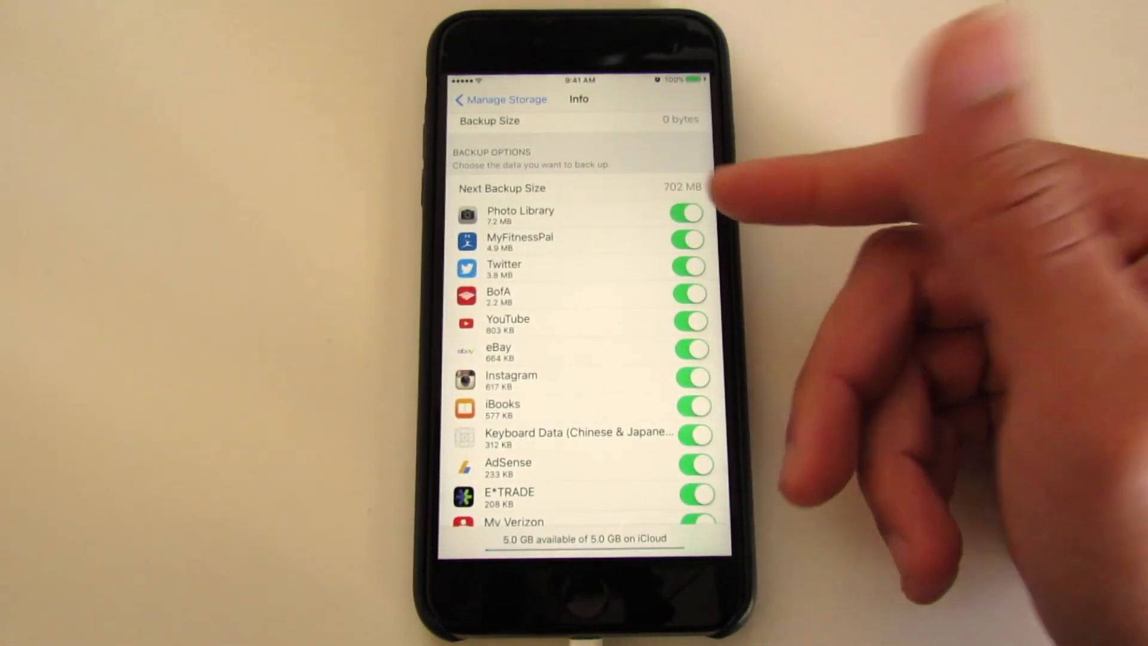
{"action": "scroll", "scroll_direction": "up", "scroll_amount": 3}
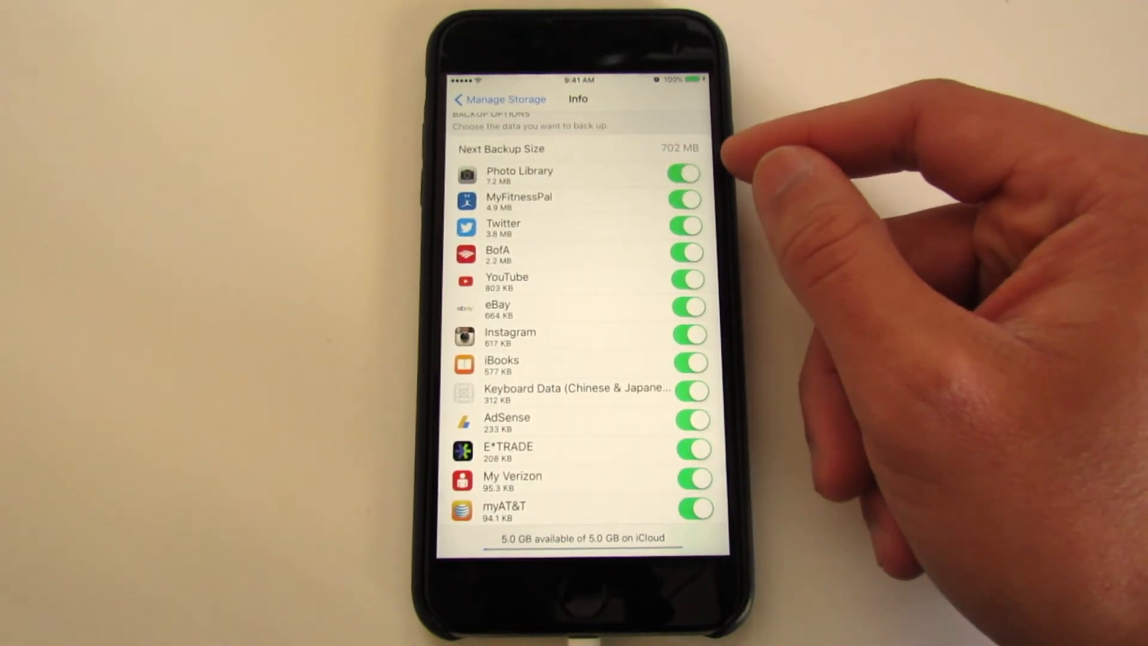
{"action": "scroll", "scroll_direction": "down", "scroll_amount": 3}
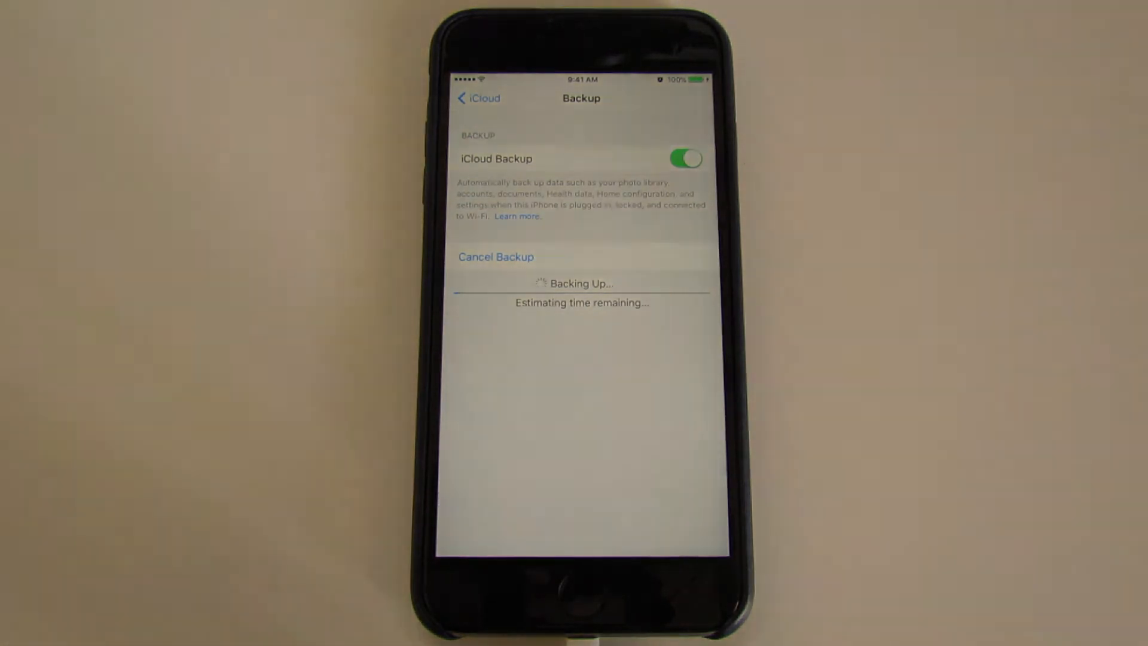
Go back to the main iCloud page showing 5.0 GB available while the backup runs
{"action": "left_click", "coordinate": [478, 99]}
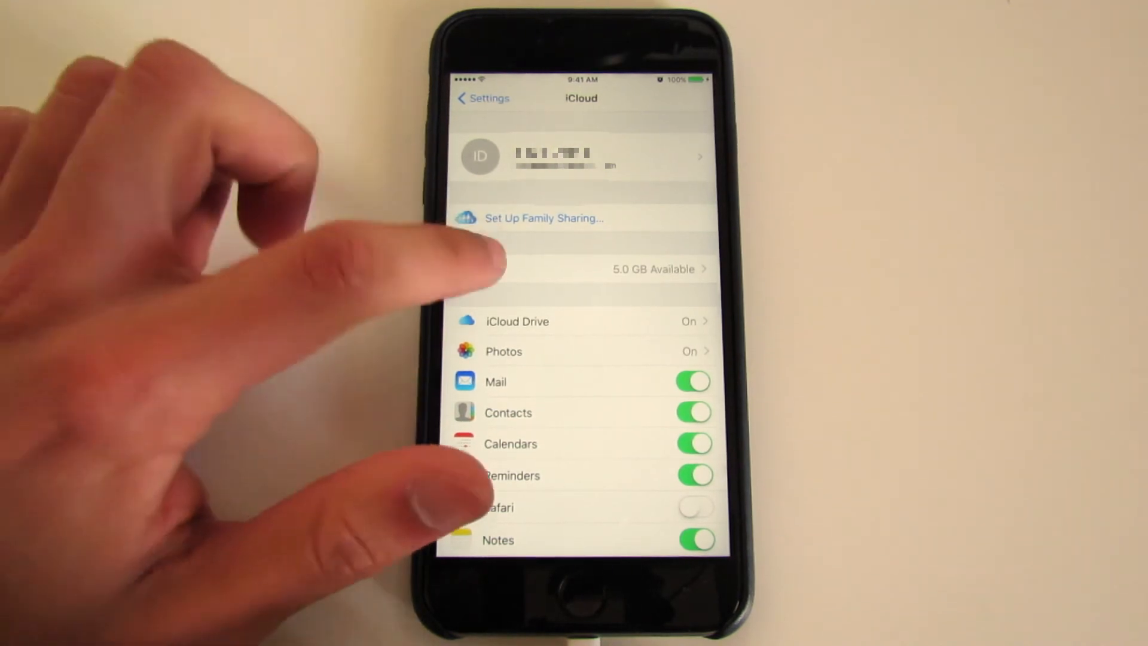
View the iPhone backup under Manage Storage, then return to Storage showing 4.3 GB of 5.0 GB available
{"action": "left_click", "coordinate": [652, 269]}
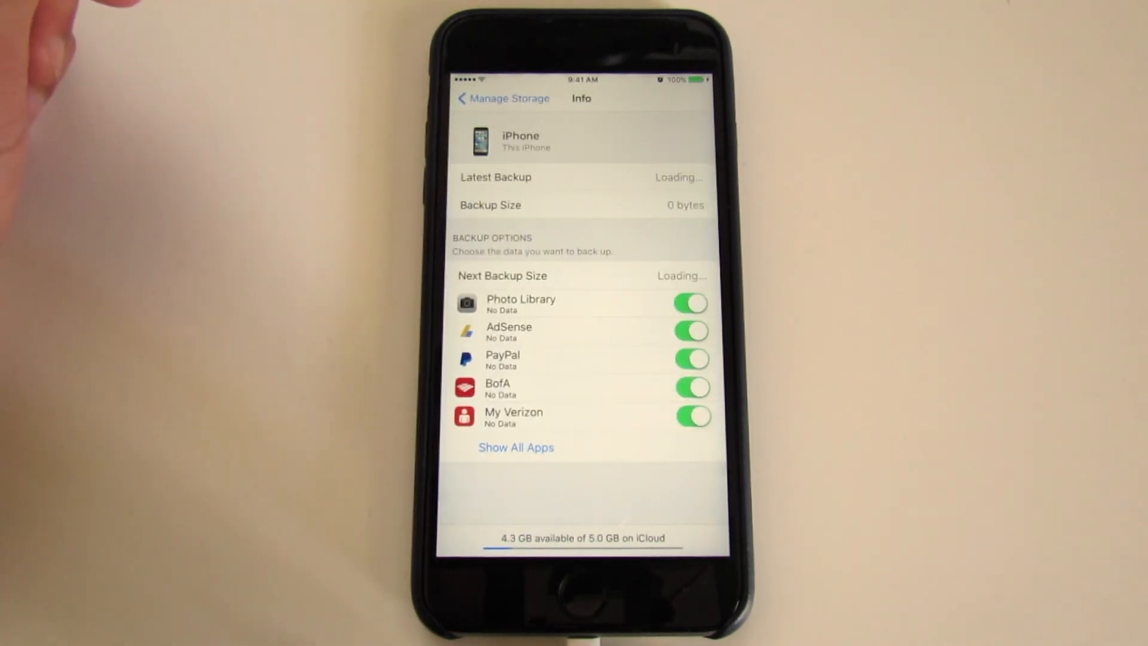
{"action": "left_click", "coordinate": [502, 98]}
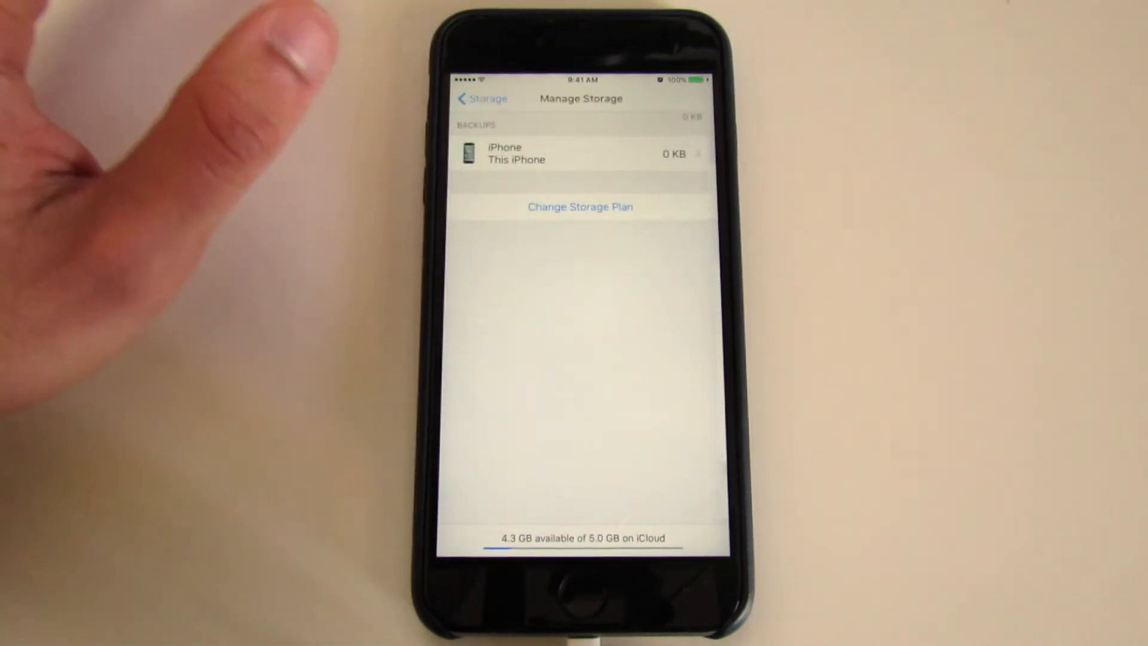
{"action": "left_click", "coordinate": [481, 98]}
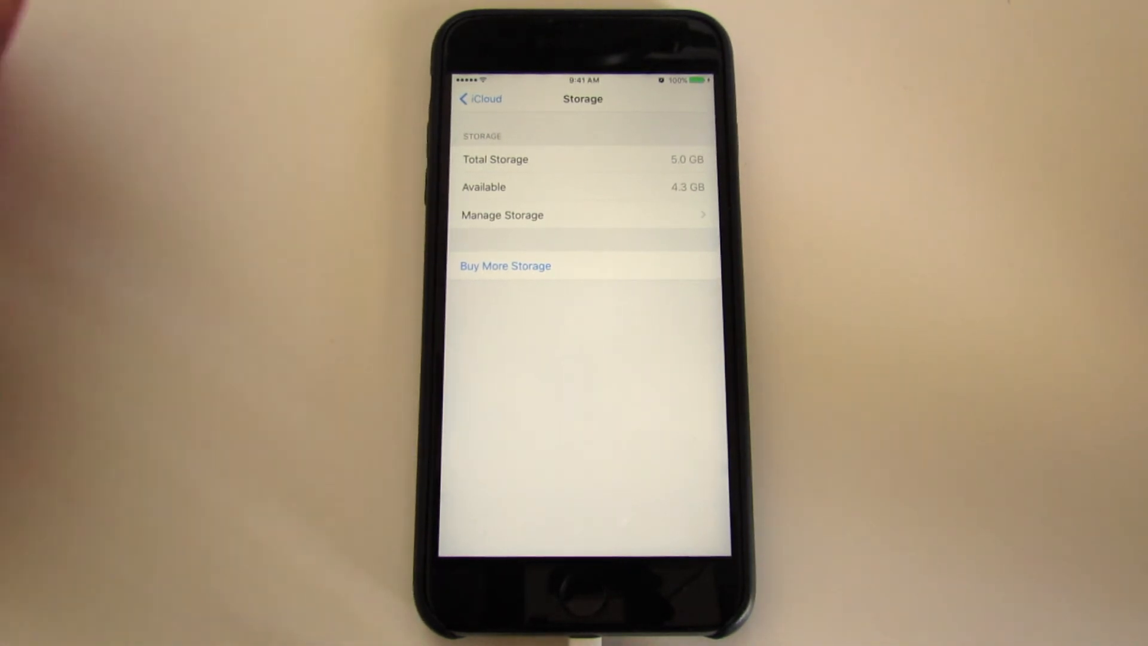
Delete the iPhone backup in Manage Storage so Storage reports 5.0 GB of 5.0 GB available
{"action": "left_click", "coordinate": [579, 215]}
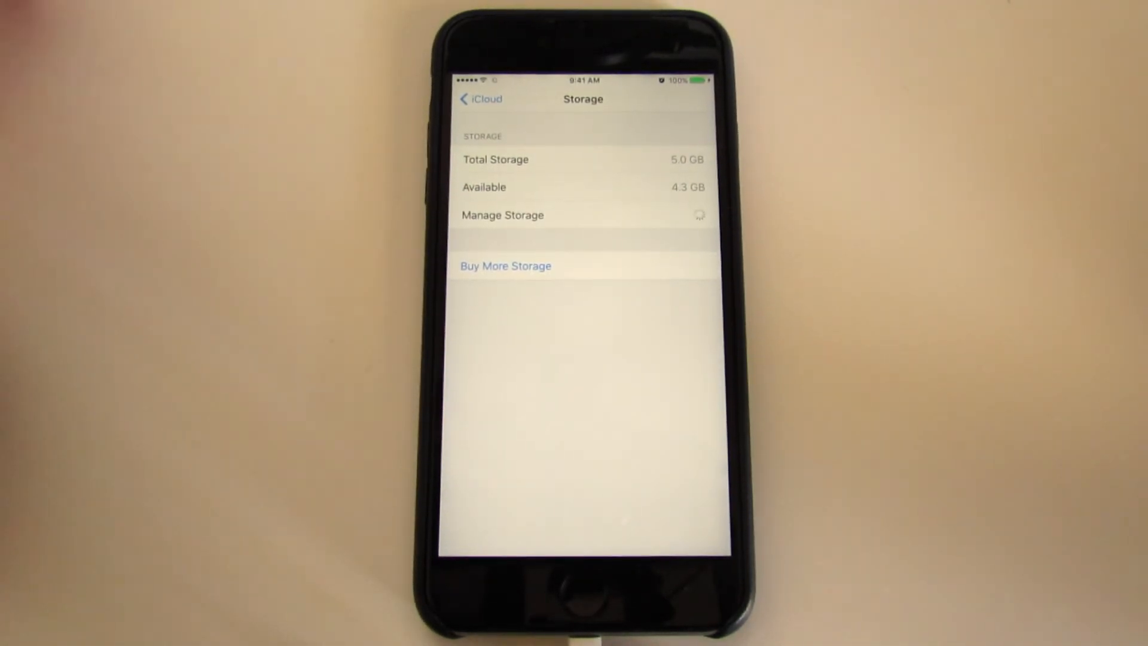
{"action": "left_click", "coordinate": [502, 214]}
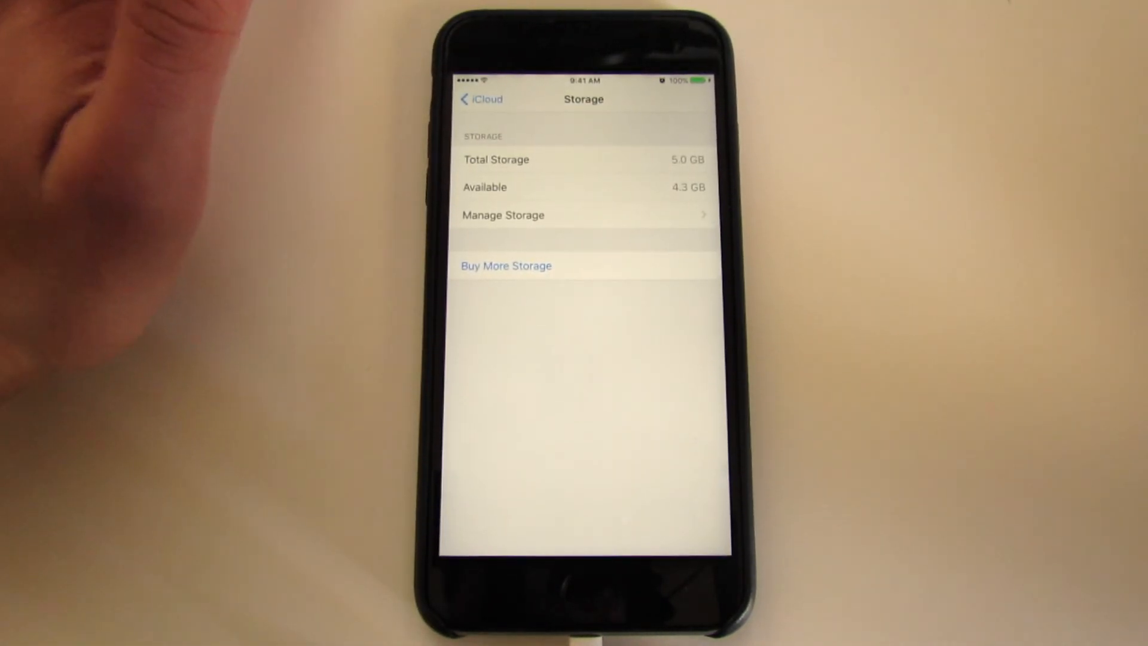
{"action": "left_click", "coordinate": [585, 214]}
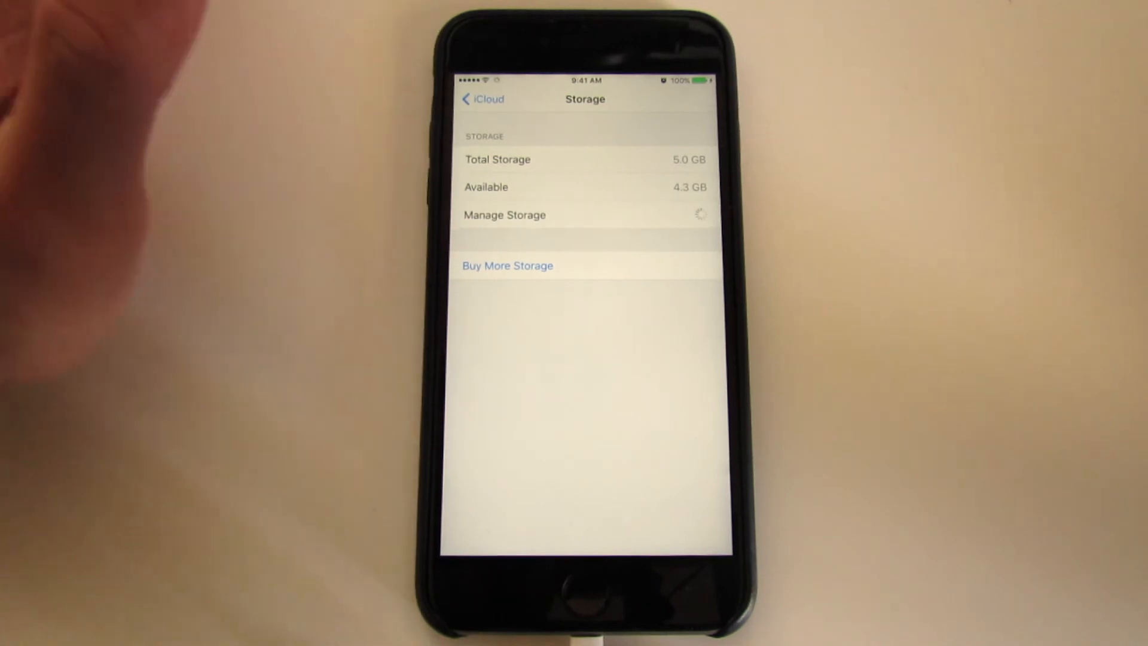
{"action": "left_click", "coordinate": [504, 214]}
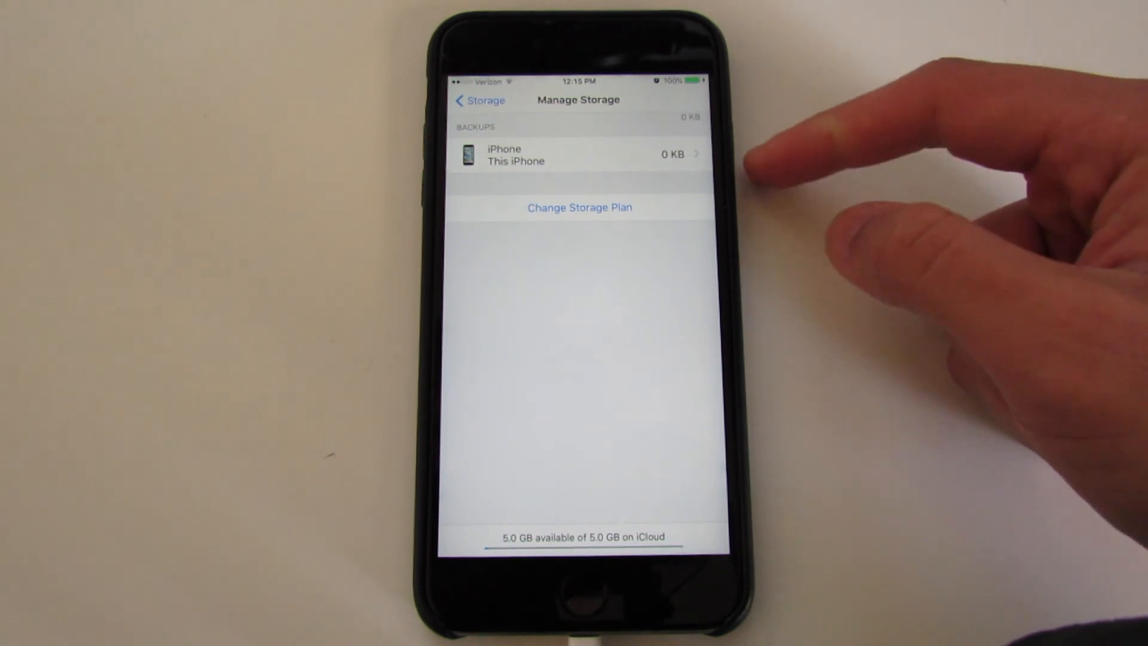
{"action": "left_click", "coordinate": [476, 100]}
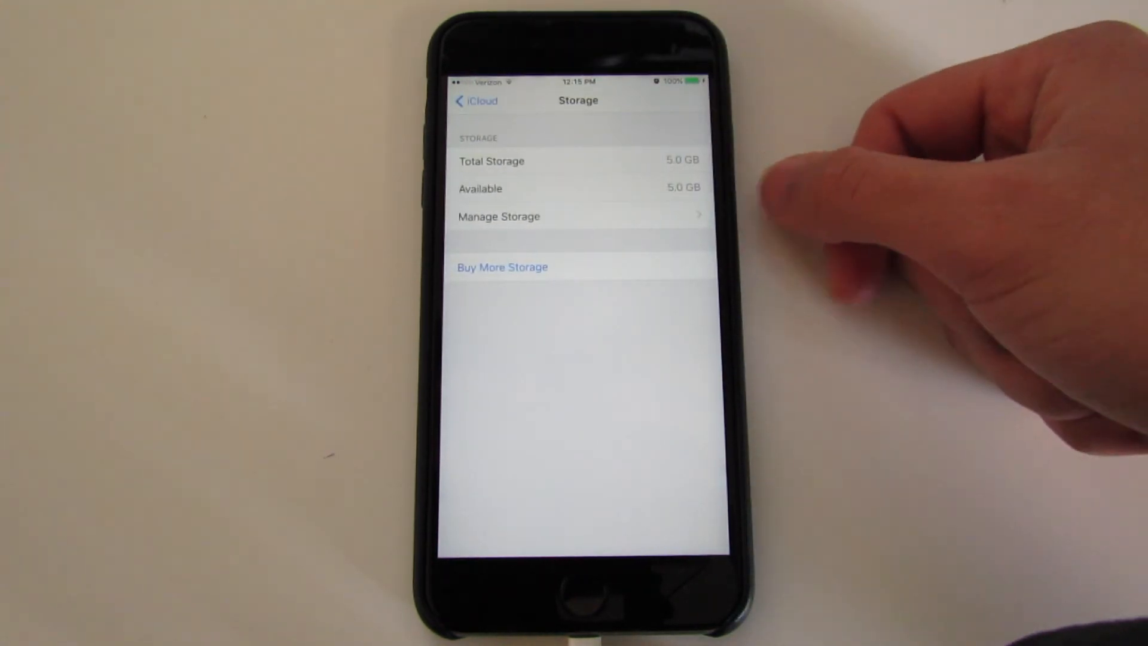